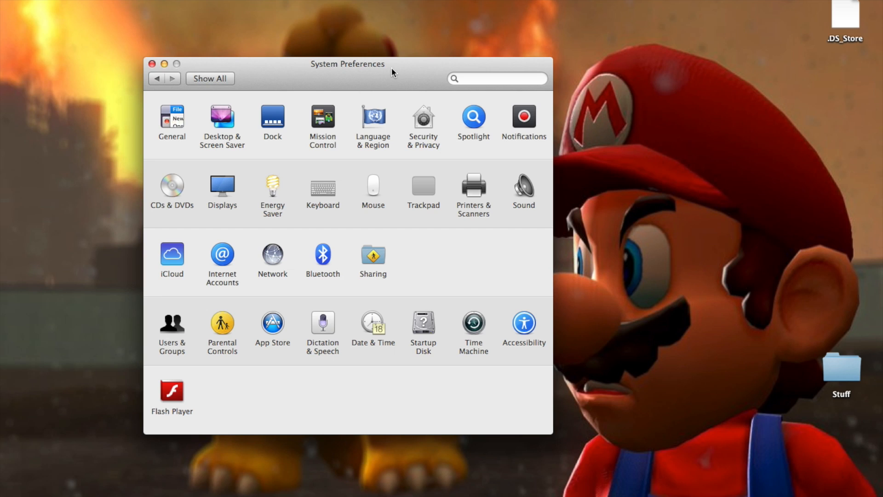
mouse_move(337, 464)
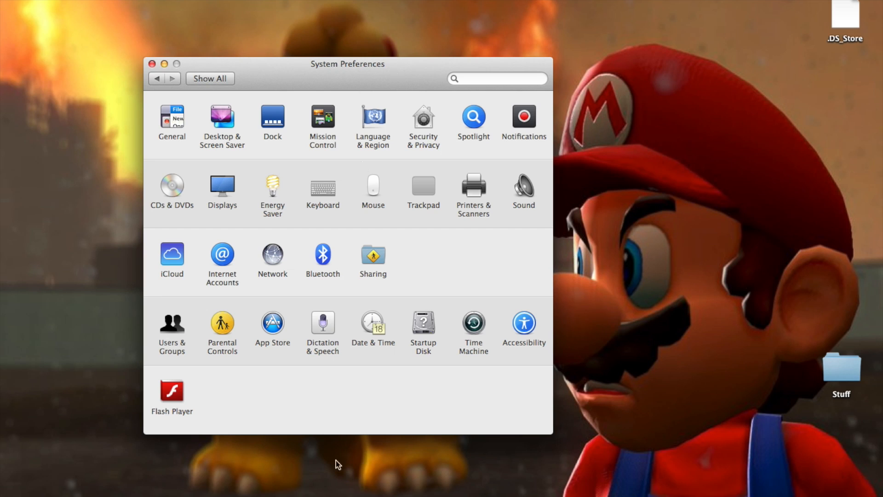
- Show the FileVault settings in Security & Privacy, with FileVault still off for Macintosh HD
click(423, 120)
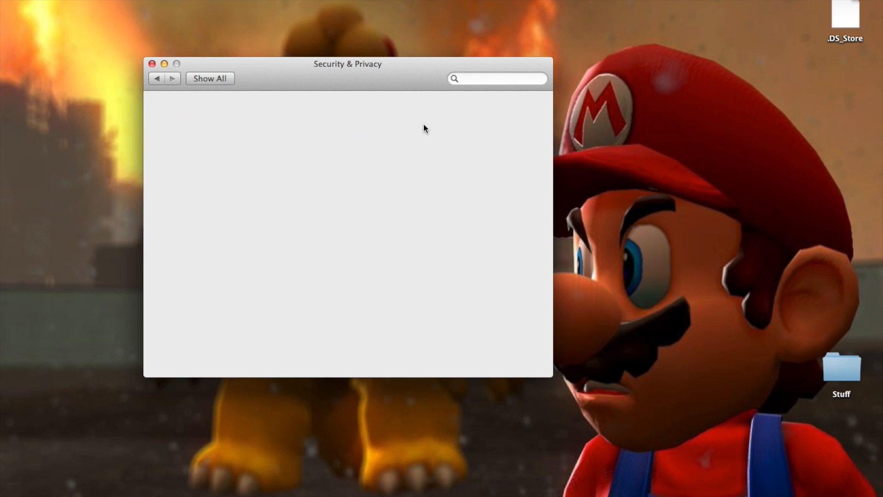
click(327, 113)
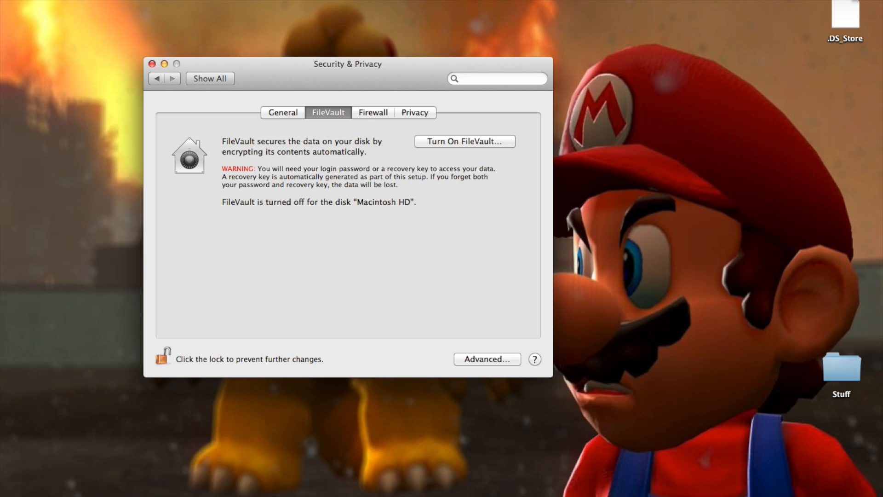
- Begin turning on FileVault for Macintosh HD so a recovery key is generated
click(11, 6)
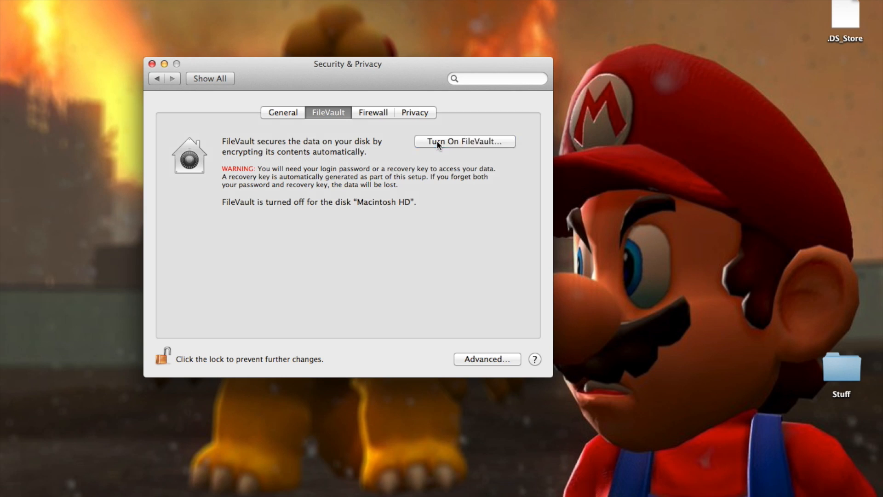
click(463, 140)
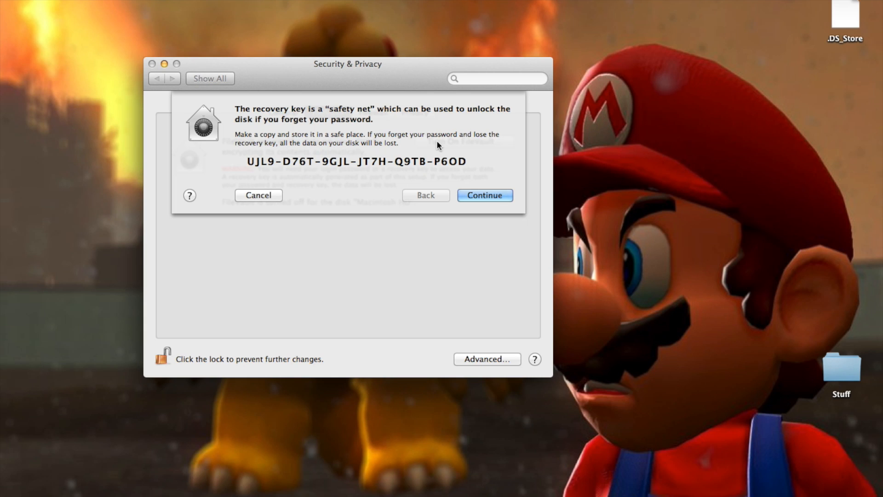
mouse_move(338, 116)
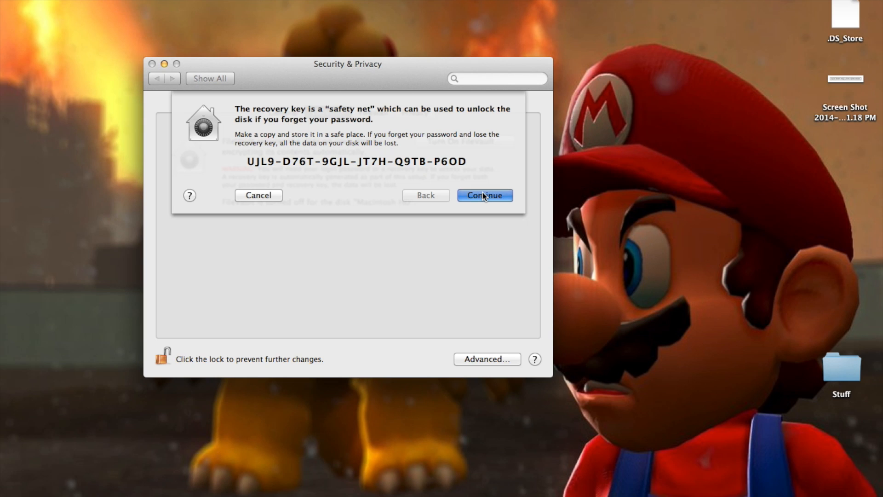
- Accept the recovery key and continue without storing it with Apple
click(484, 195)
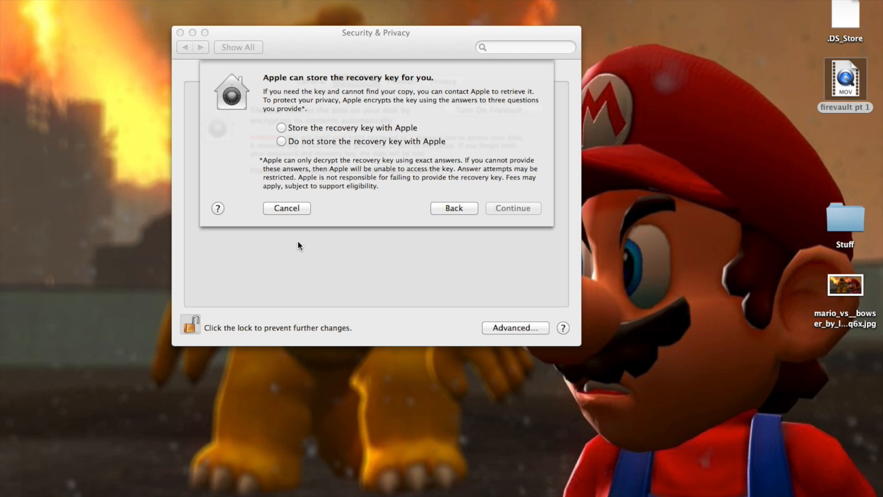
mouse_move(287, 129)
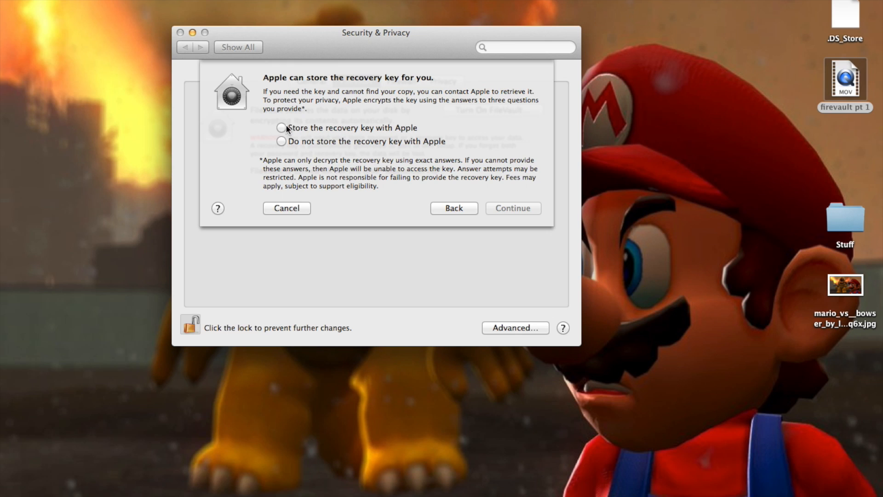
click(281, 128)
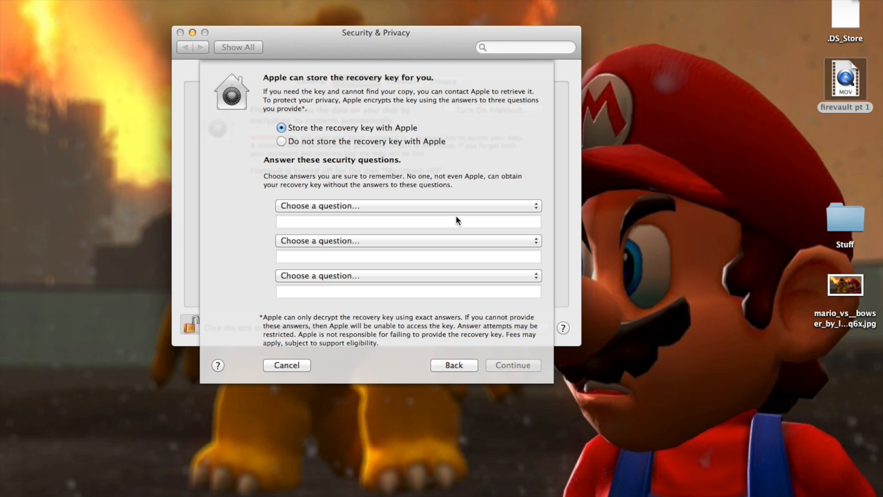
mouse_move(274, 150)
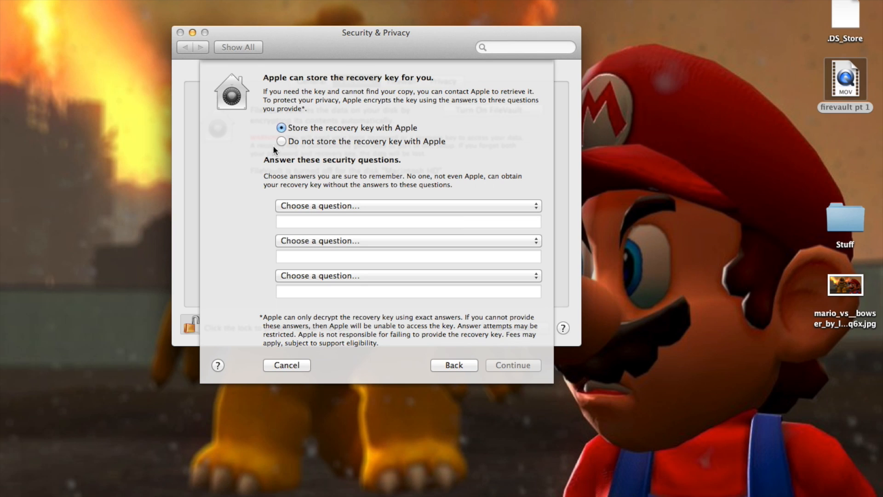
click(281, 141)
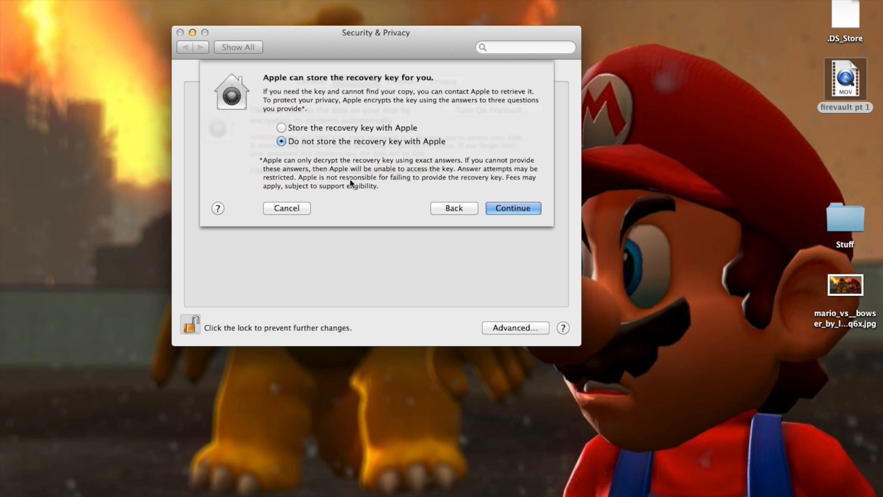
click(511, 208)
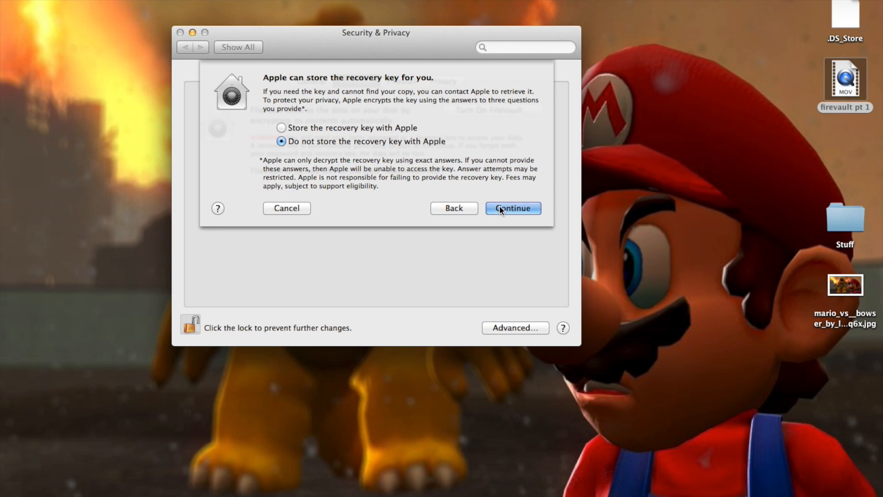
click(511, 208)
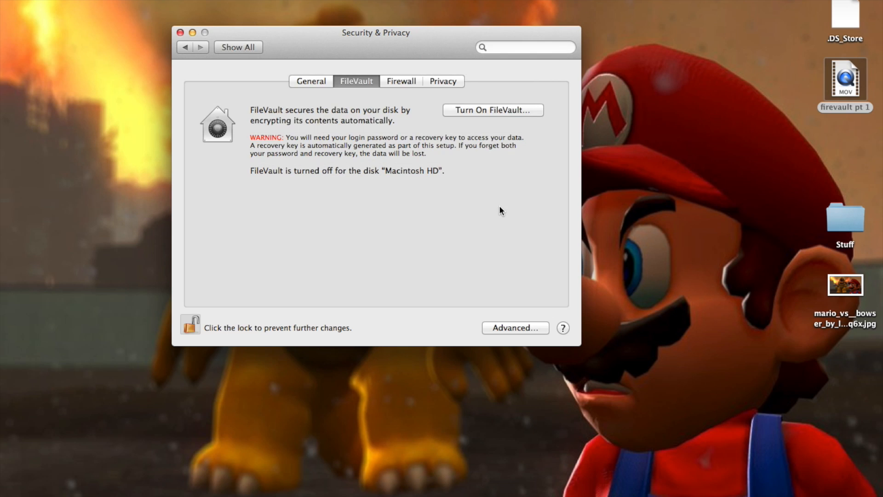
- Confirm the restart that begins encrypting Macintosh HD
click(492, 109)
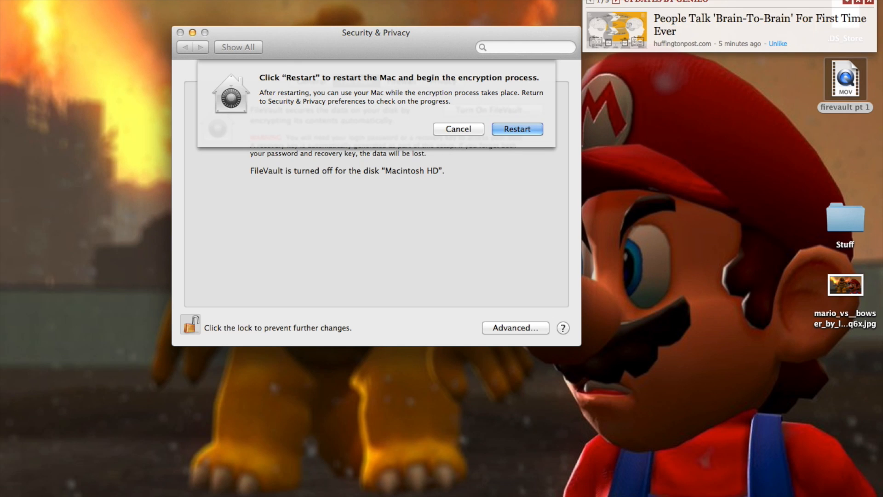
click(516, 129)
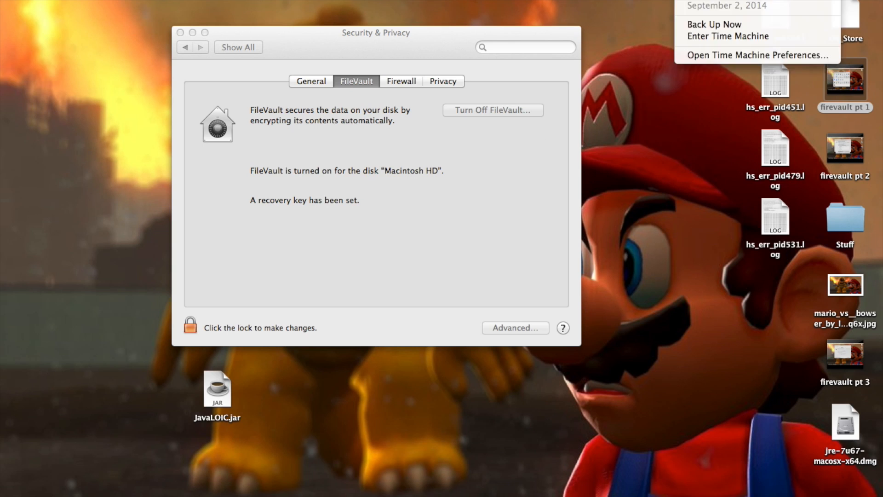
mouse_move(726, 36)
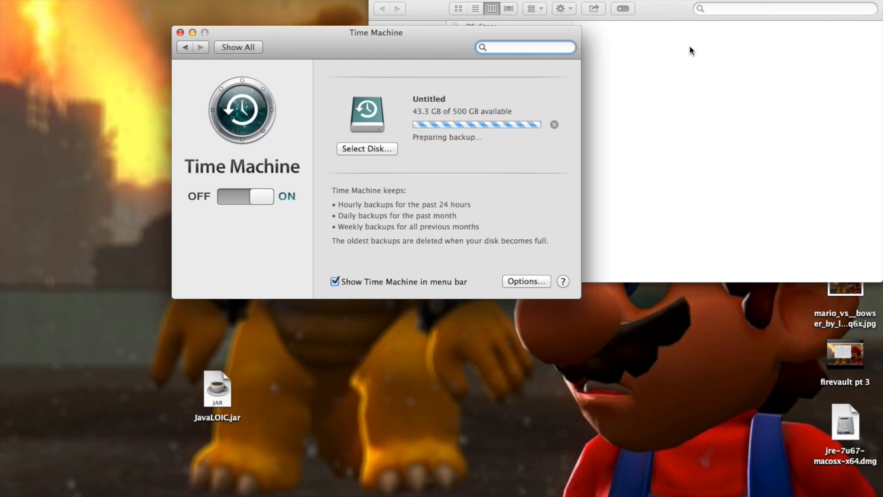
mouse_move(575, 223)
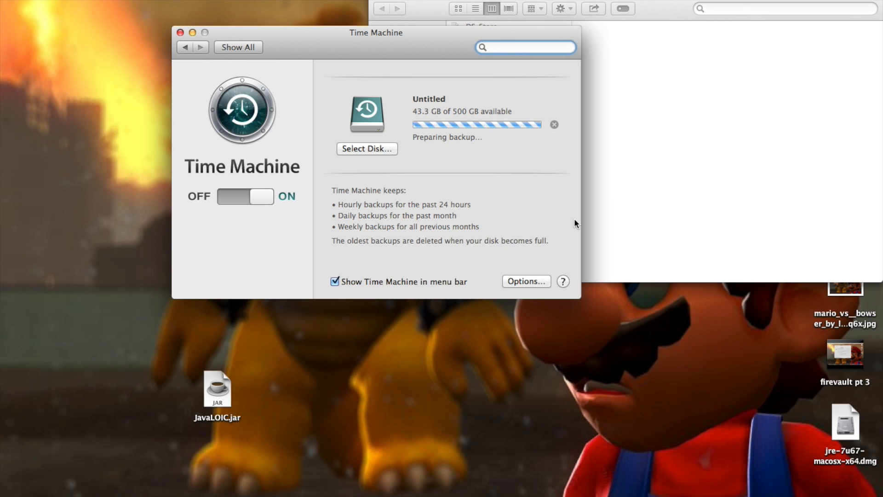
- Dismiss the backup options, turn Time Machine off and bring up the backup disk list
click(525, 281)
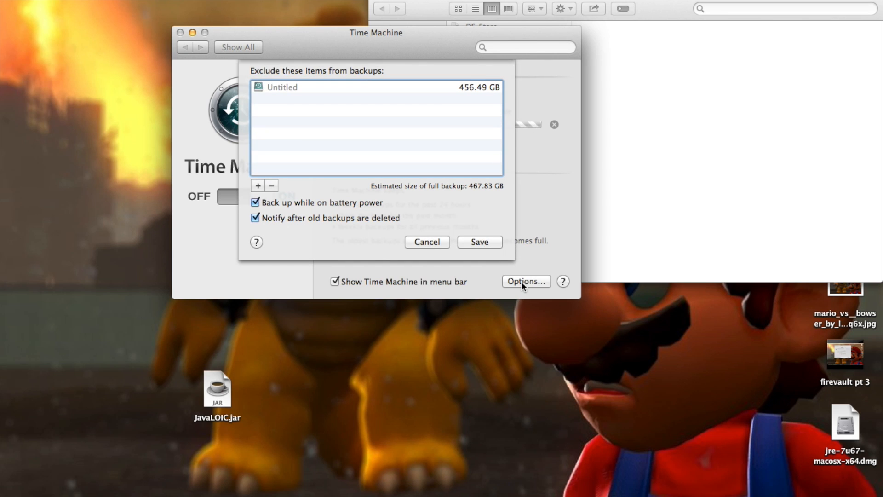
click(478, 241)
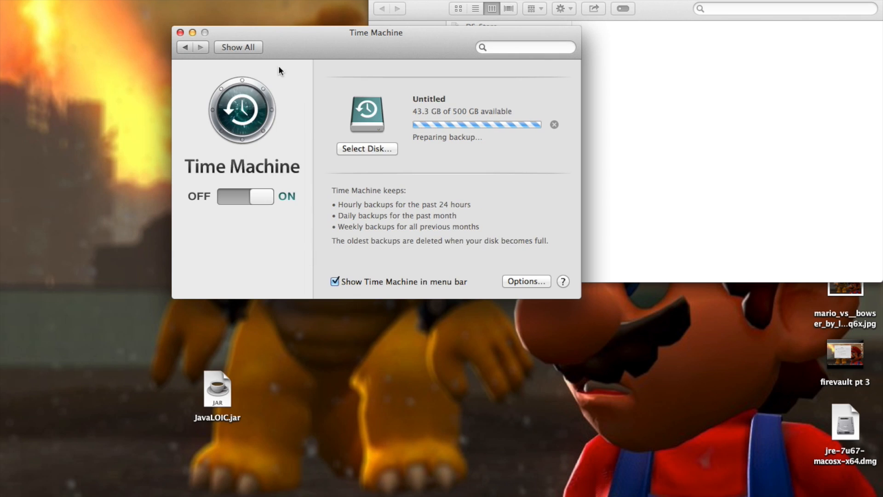
click(245, 196)
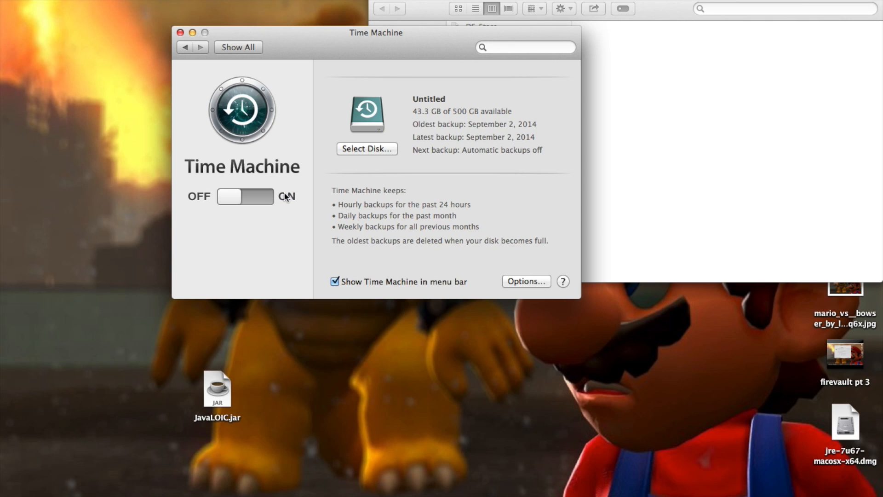
click(366, 149)
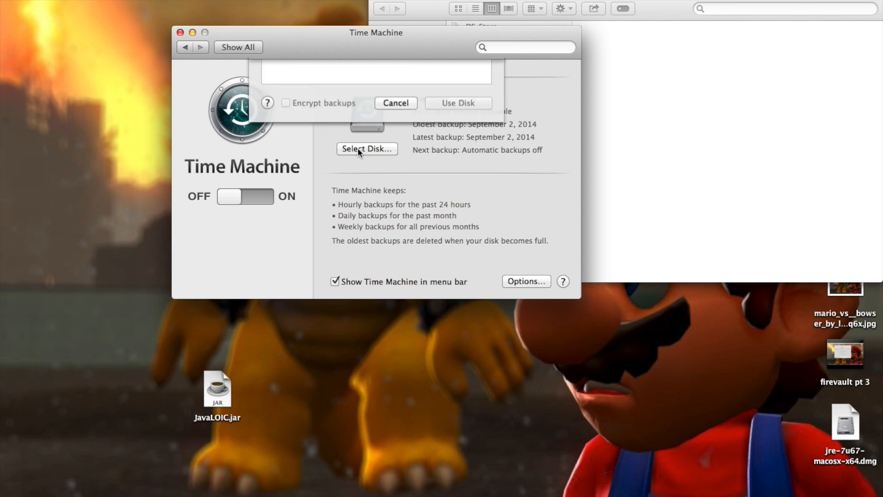
click(366, 148)
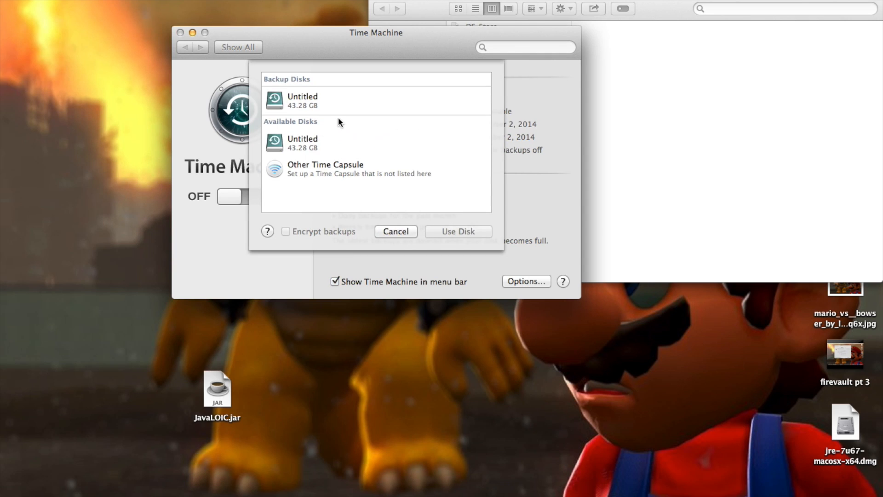
- Choose the Untitled disk with Encrypt backups ticked and use it for backups
click(302, 100)
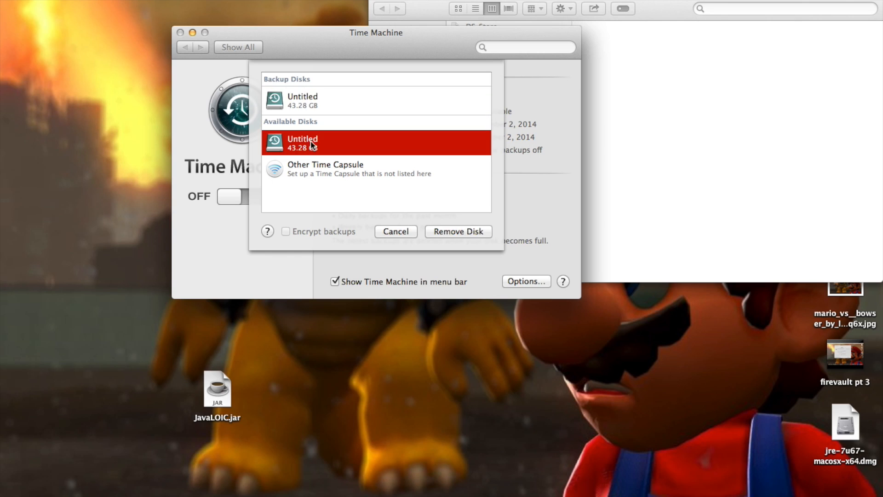
click(286, 232)
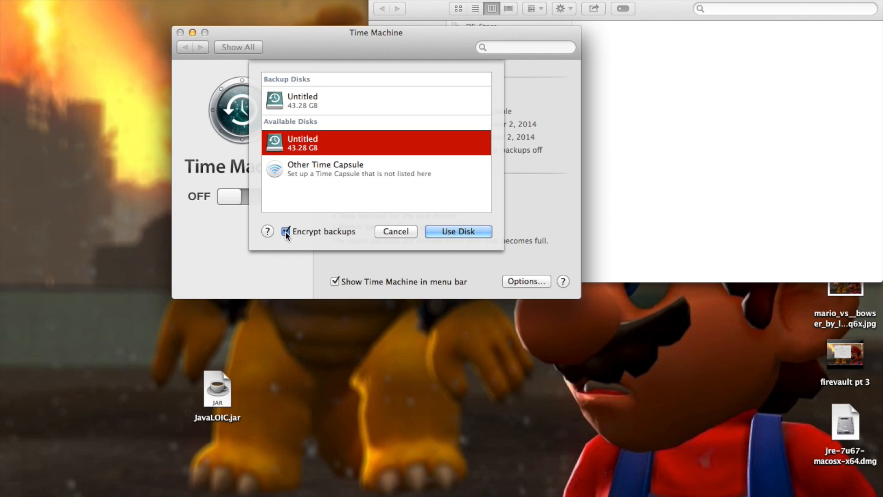
click(285, 232)
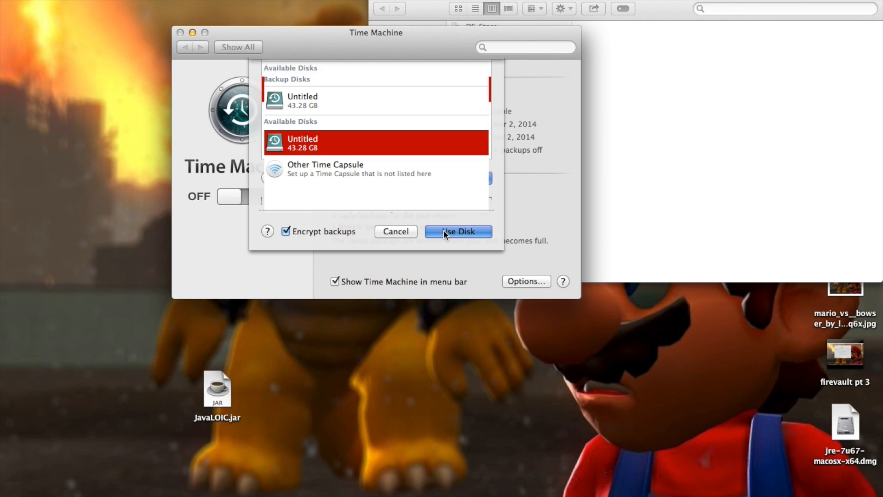
click(457, 232)
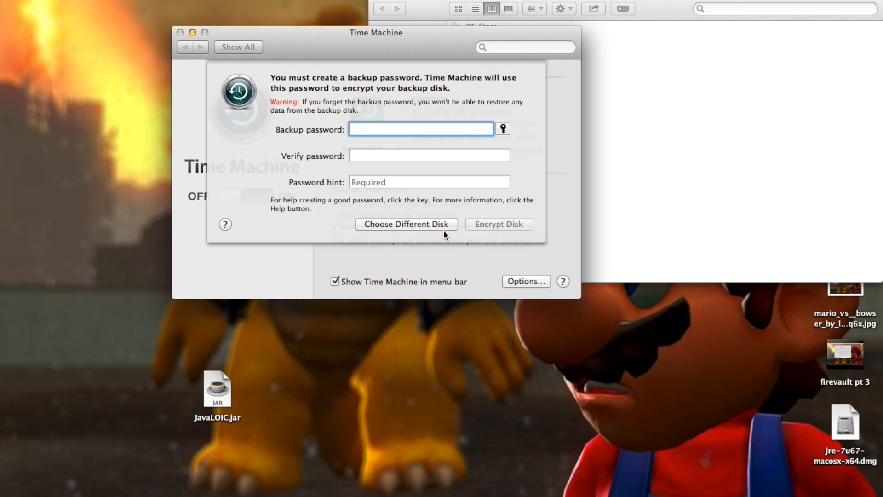
text(••••)
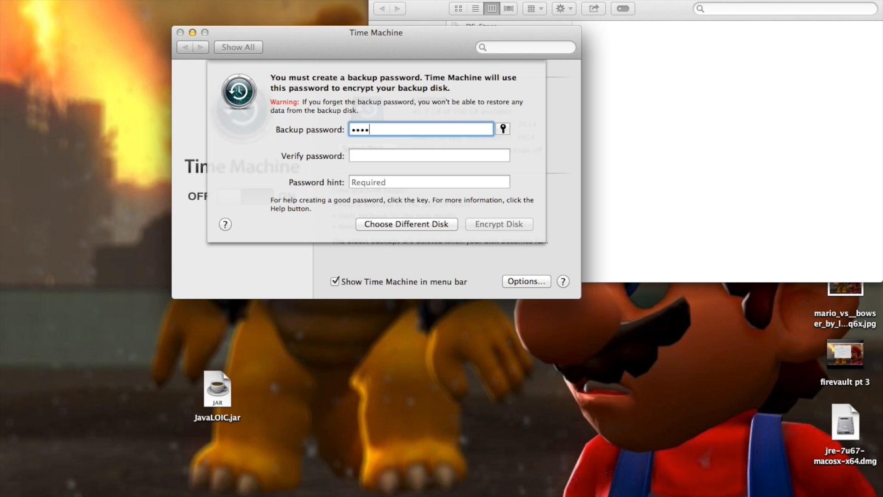
text(password)
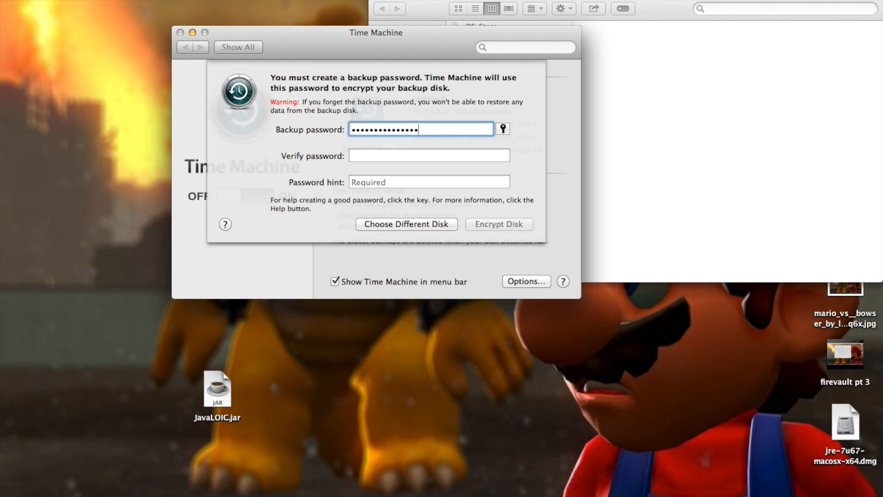
click(429, 155)
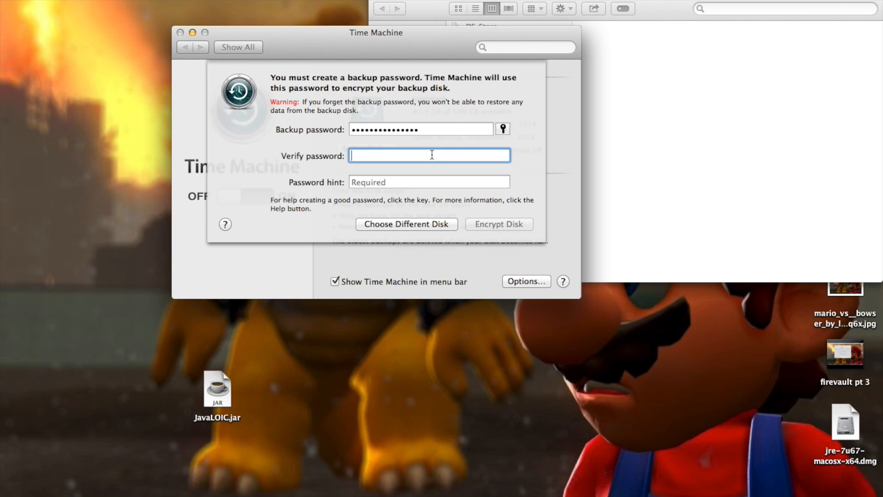
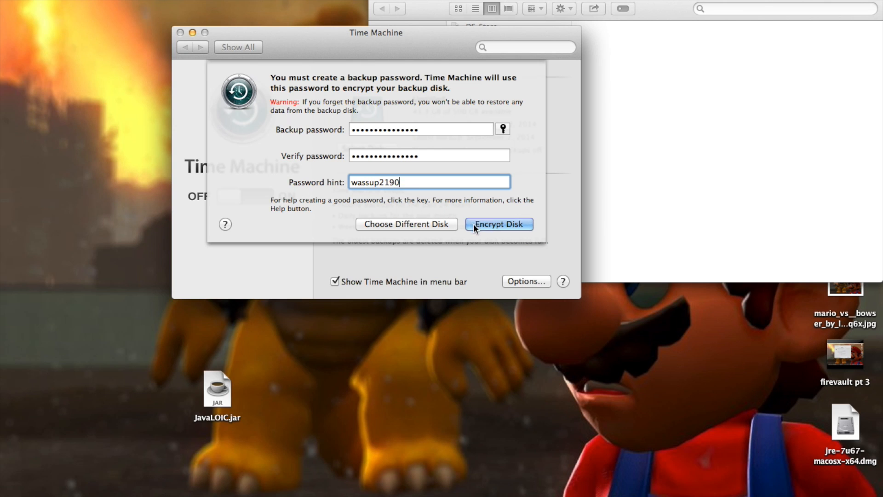
click(497, 224)
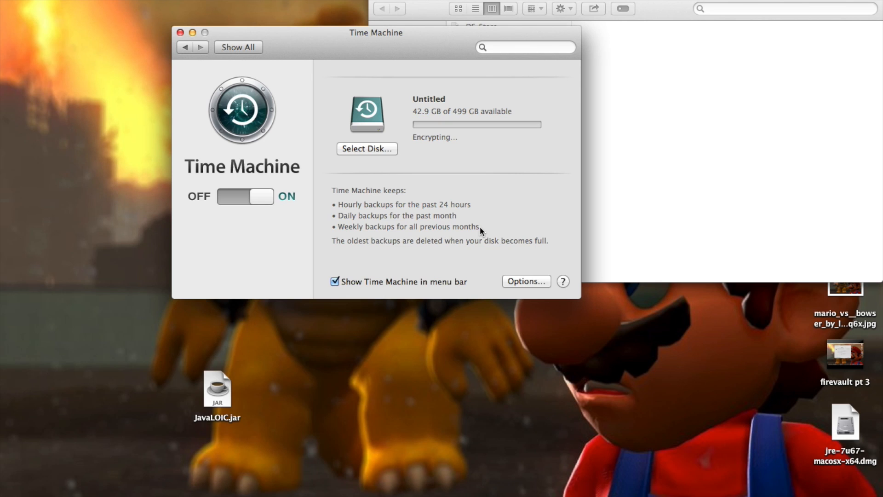
mouse_move(481, 232)
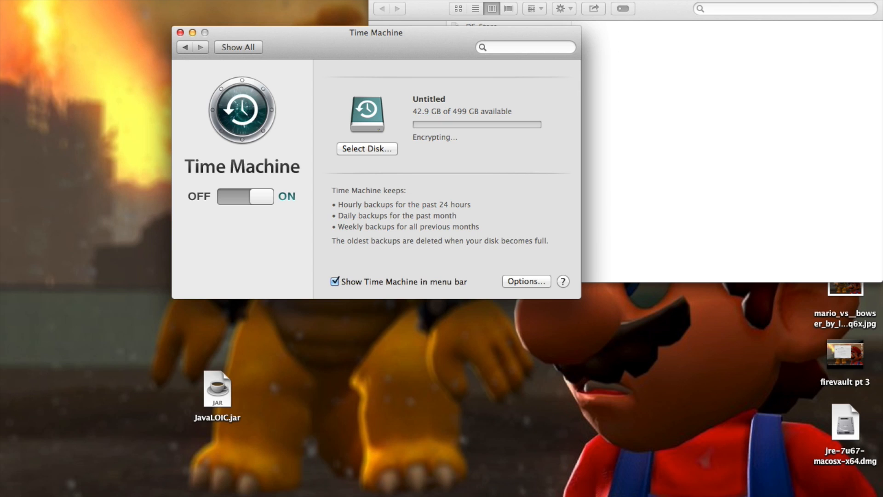
- Bring up the backup disk chooser after the Untitled disk shows Encrypting
click(366, 149)
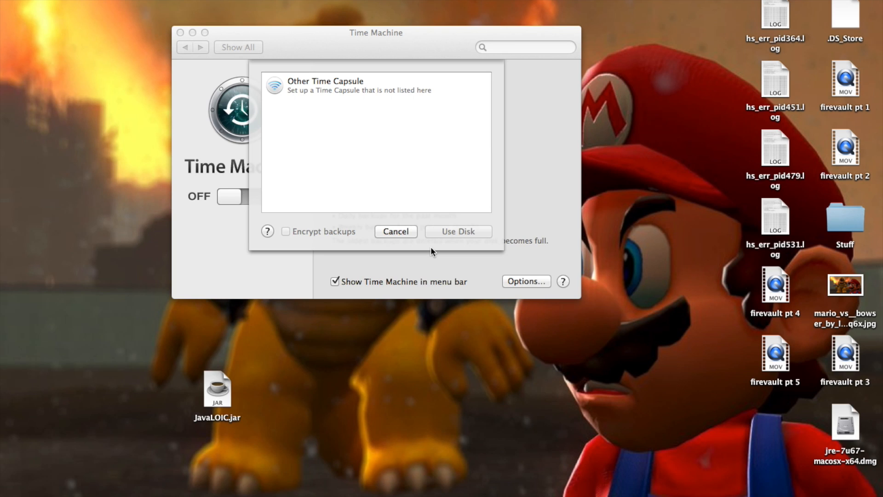
mouse_move(404, 244)
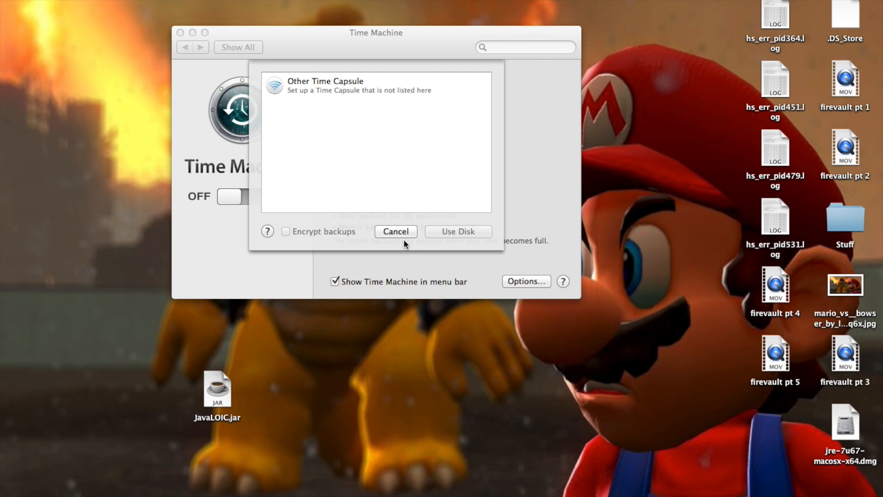
- Dismiss the backup disk chooser twice, leaving no backup disk chosen
click(395, 232)
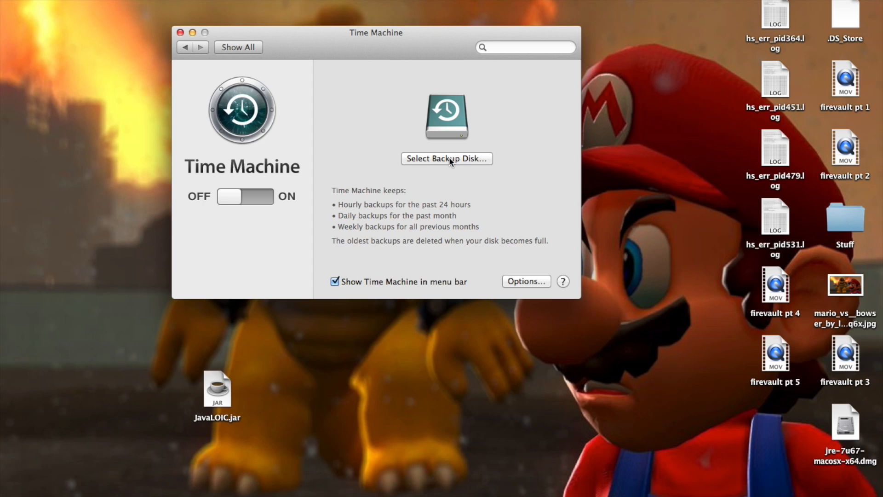
click(445, 158)
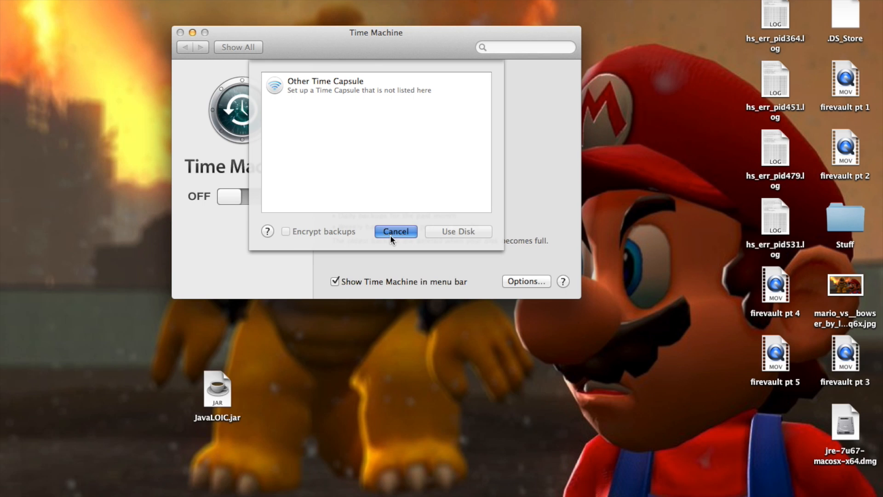
click(394, 231)
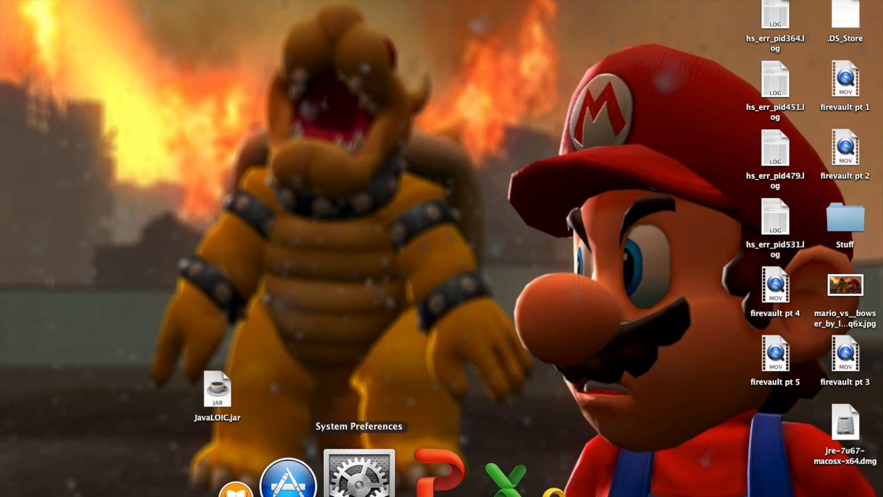
click(371, 473)
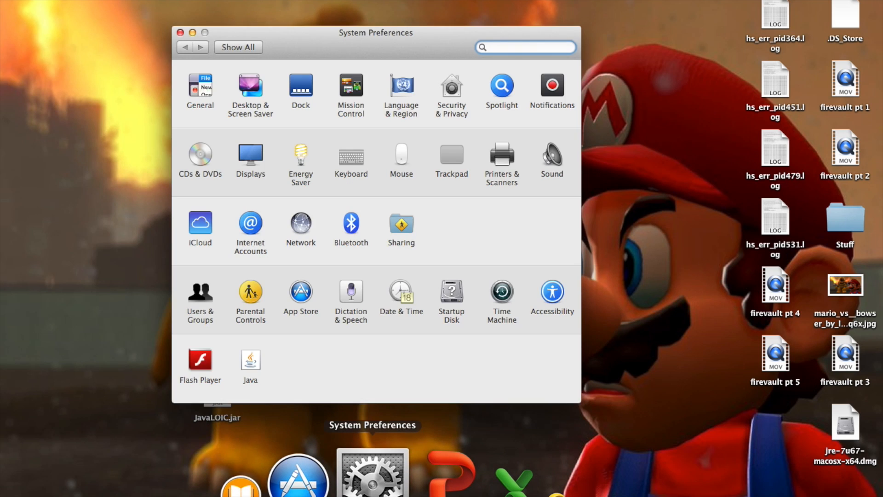
click(450, 90)
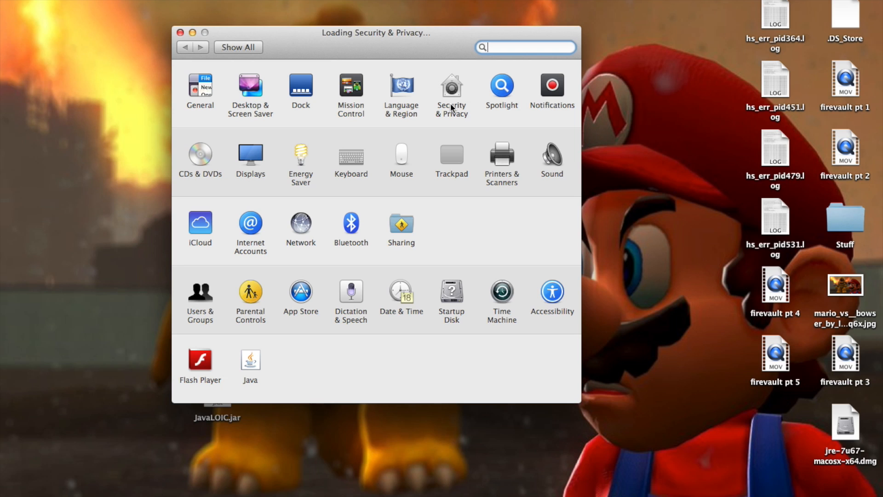
click(450, 87)
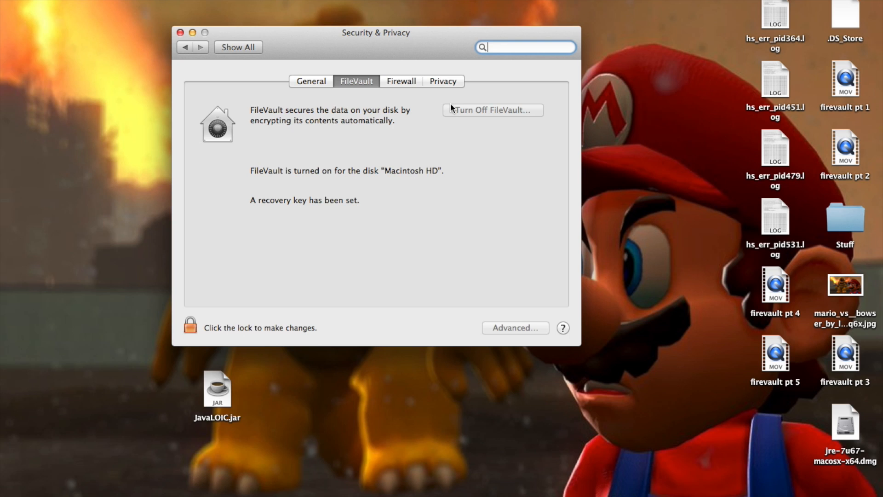
mouse_move(190, 324)
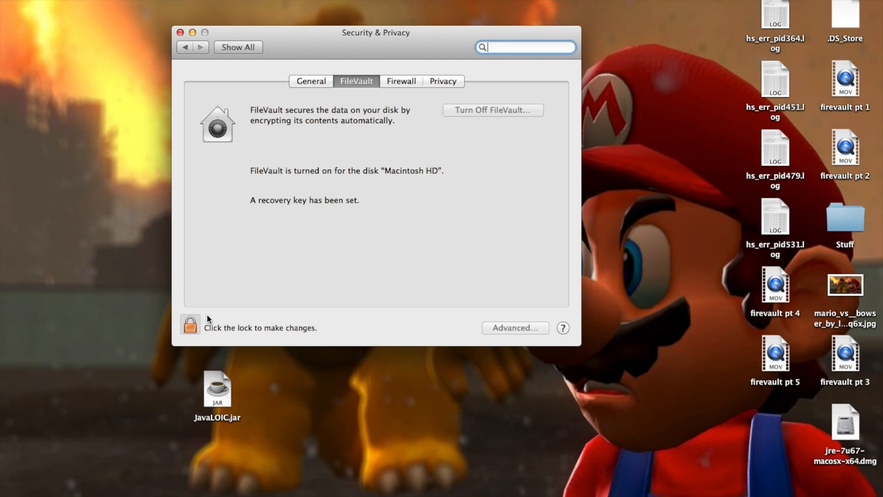
mouse_move(392, 91)
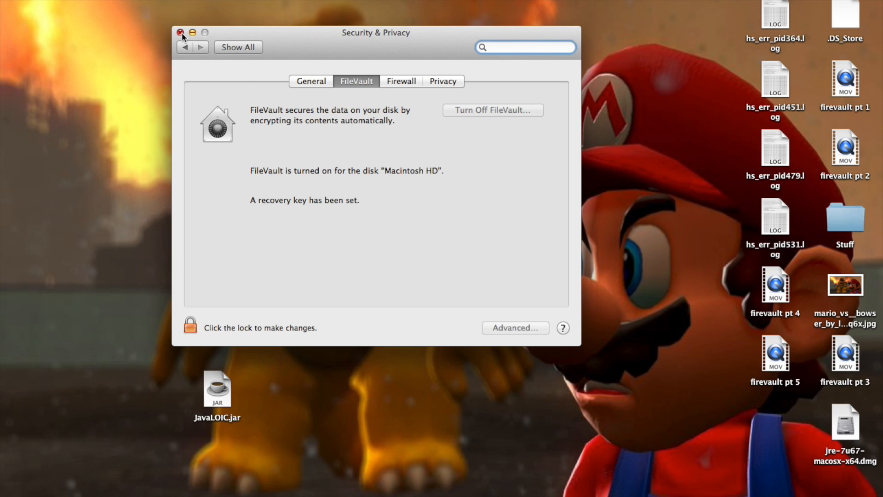
click(523, 47)
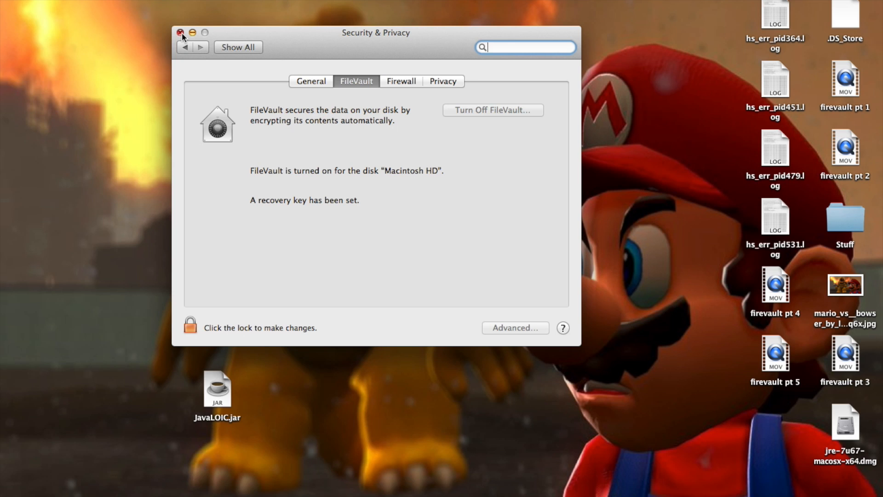
click(179, 33)
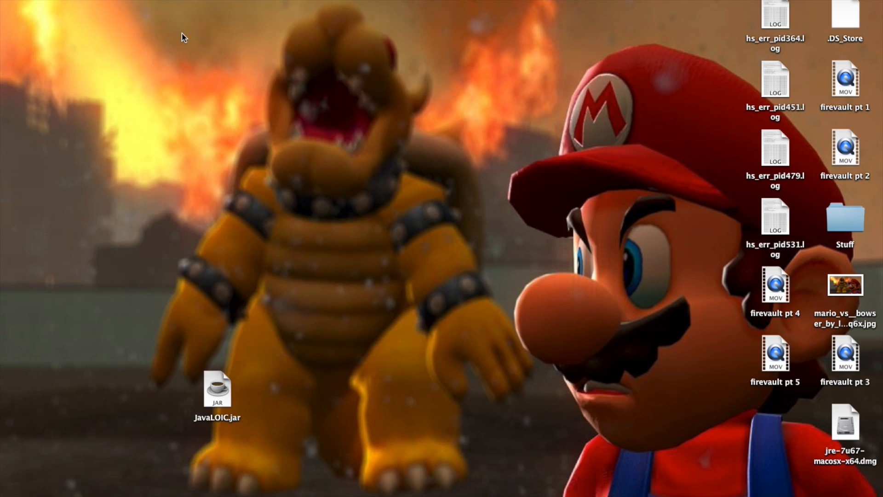